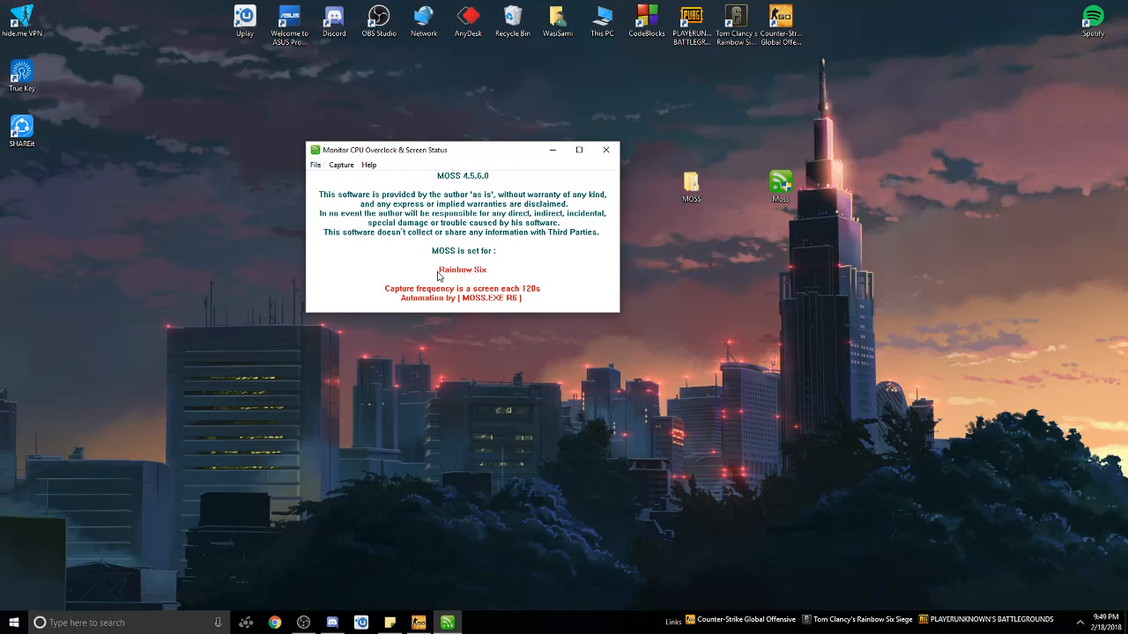
{"action": "mouse_move", "coordinate": [415, 215]}
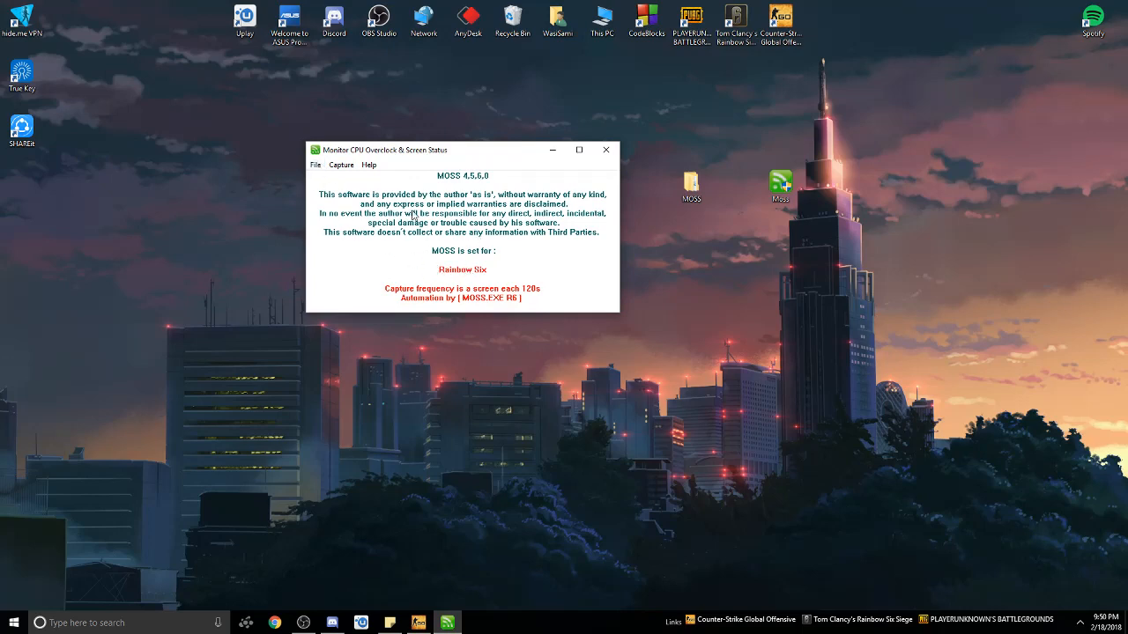
Confirm the Rainbow Six game and capture settings in MOSS options
{"action": "left_click", "coordinate": [315, 166]}
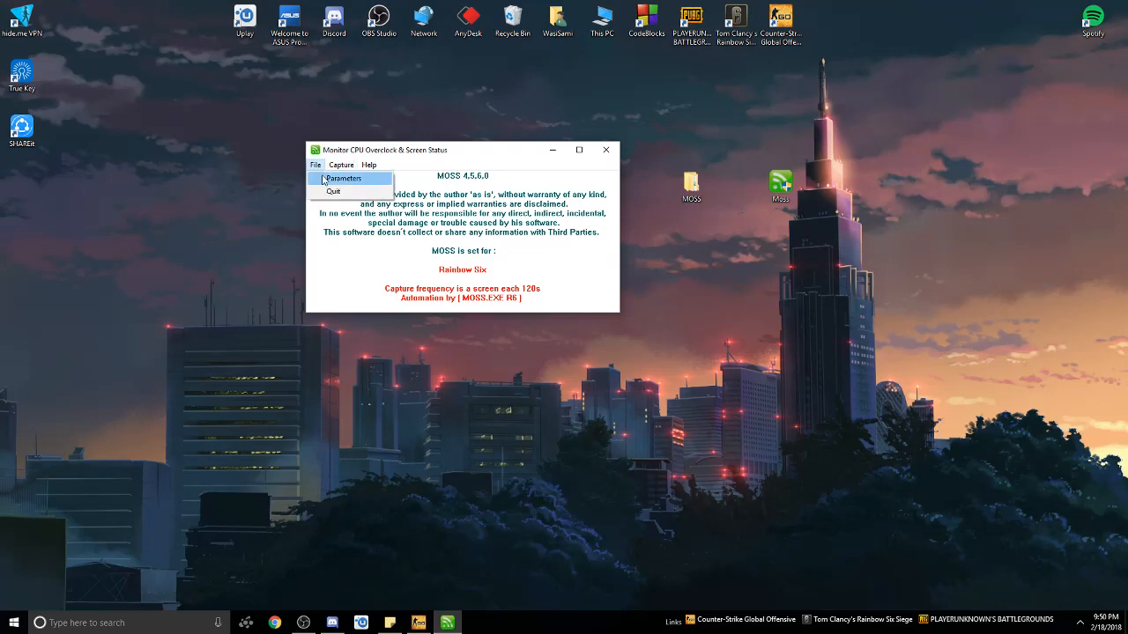
{"action": "left_click", "coordinate": [343, 178]}
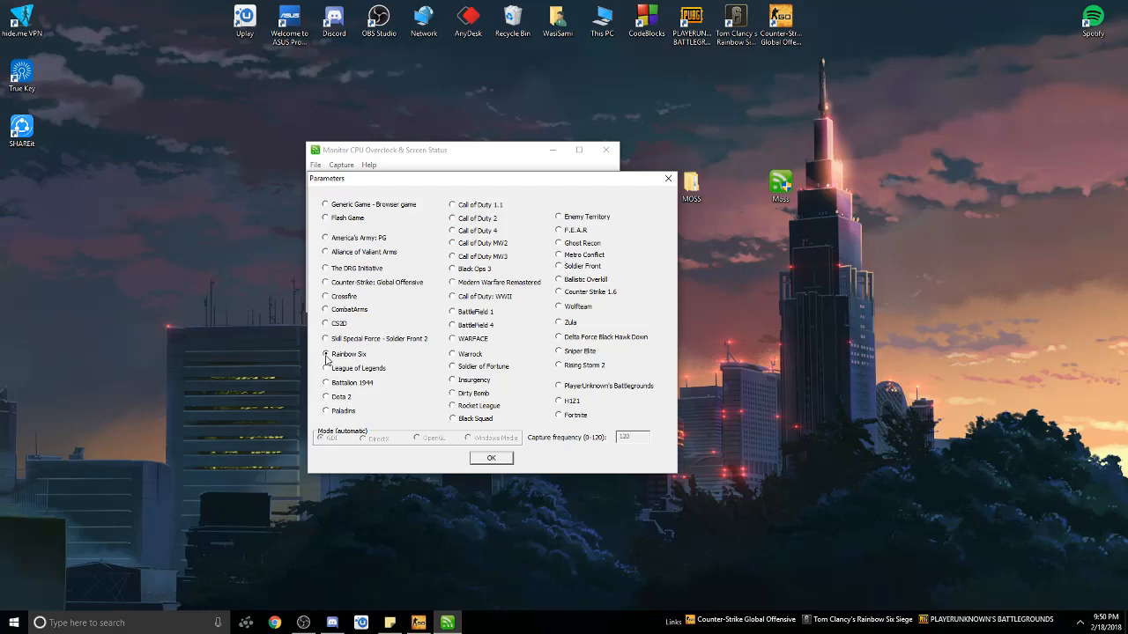
{"action": "mouse_move", "coordinate": [357, 367]}
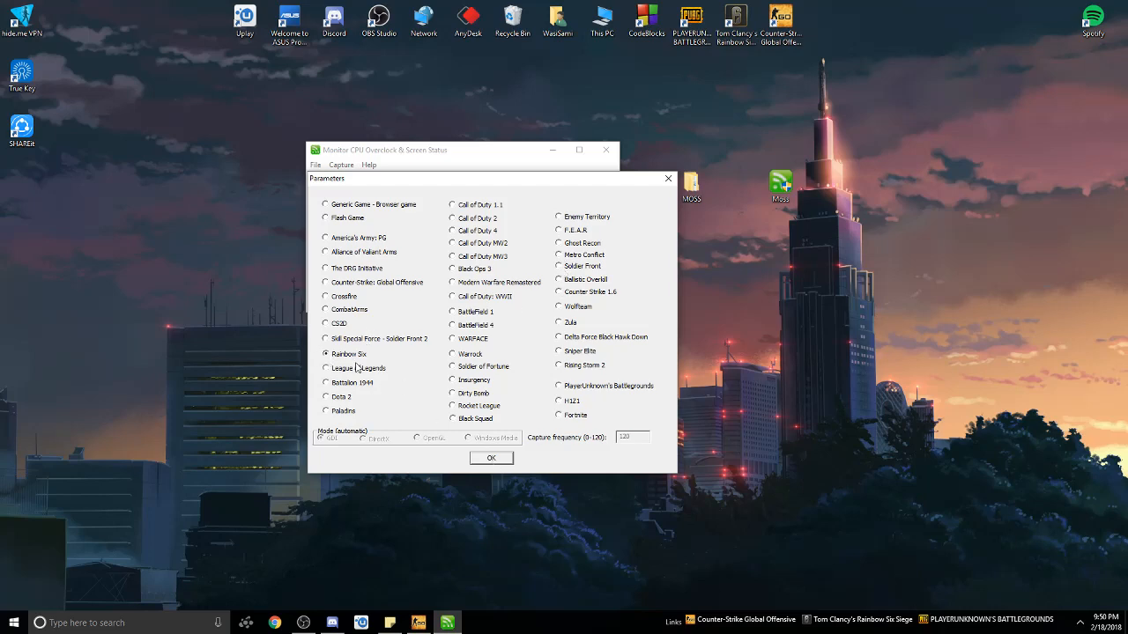
{"action": "left_click", "coordinate": [491, 457]}
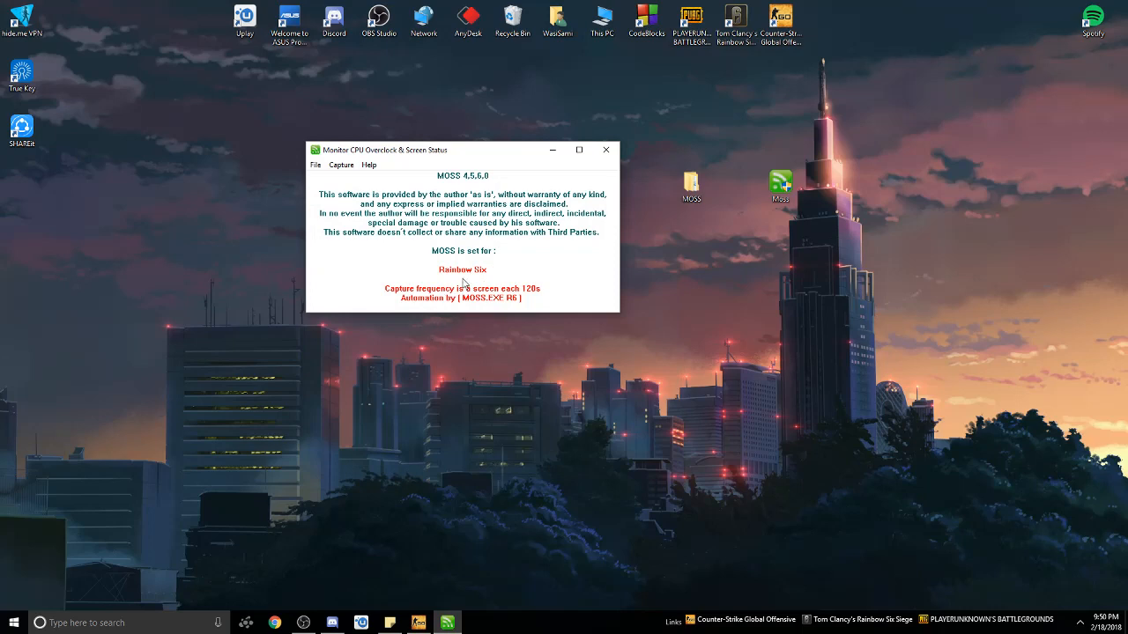
{"action": "mouse_move", "coordinate": [360, 222]}
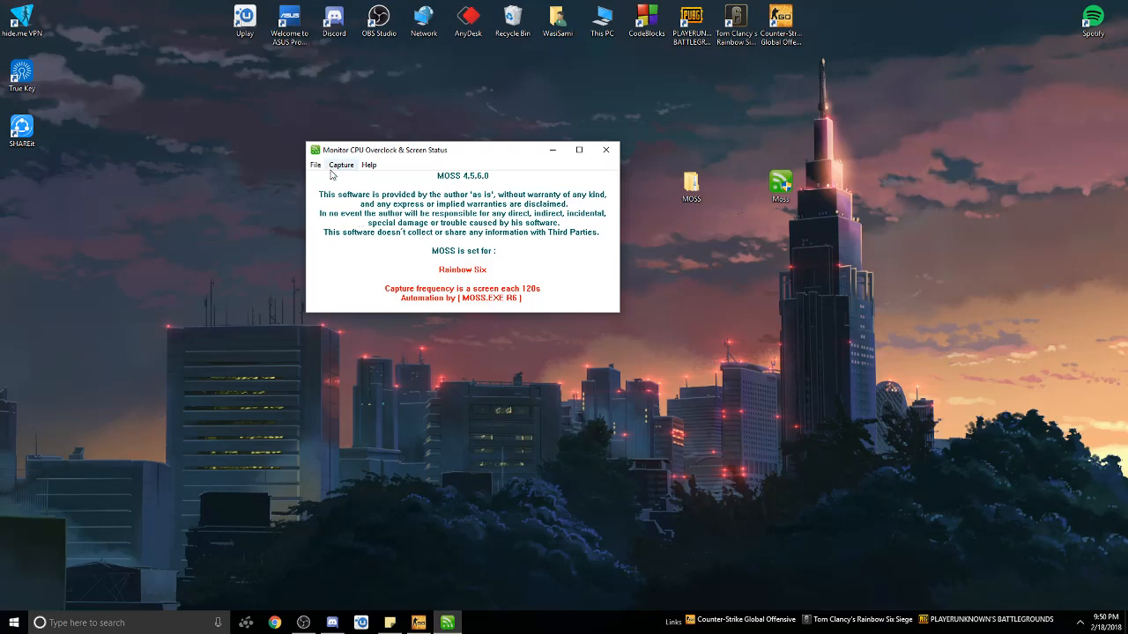
Start the Rainbow Six capture from the Capture menu
{"action": "left_click", "coordinate": [341, 164]}
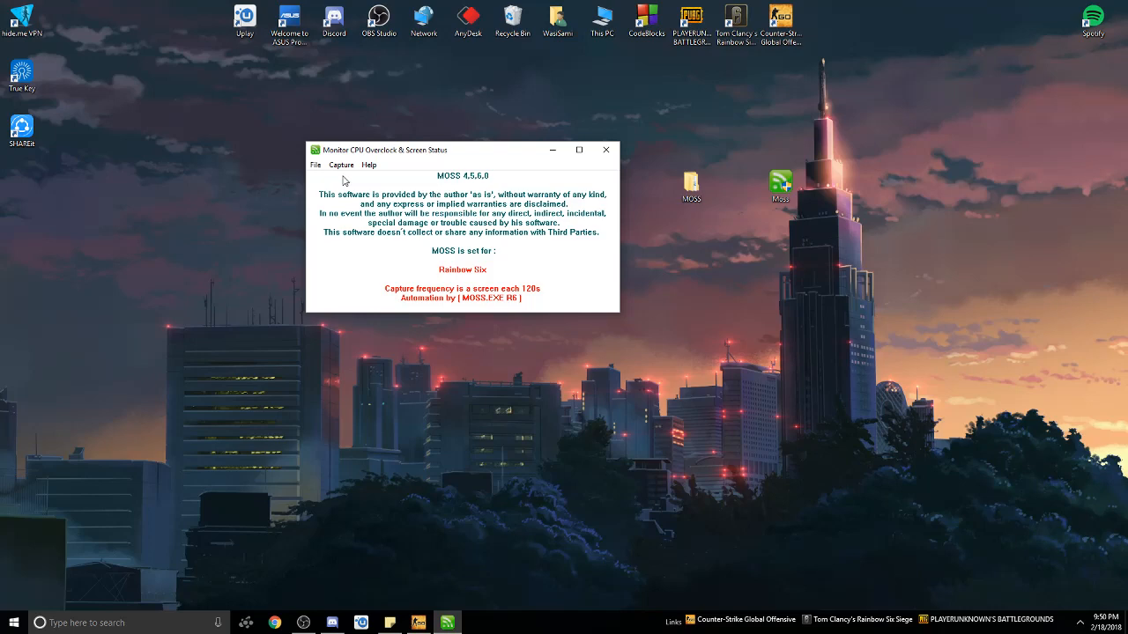
{"action": "left_click", "coordinate": [606, 150]}
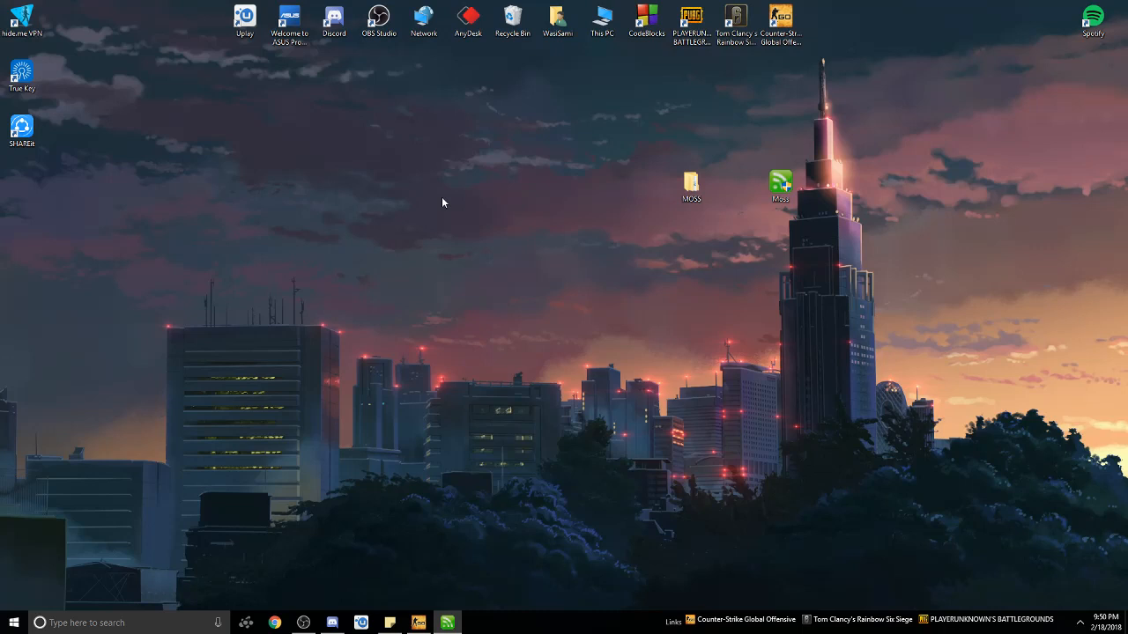
{"action": "mouse_move", "coordinate": [477, 568]}
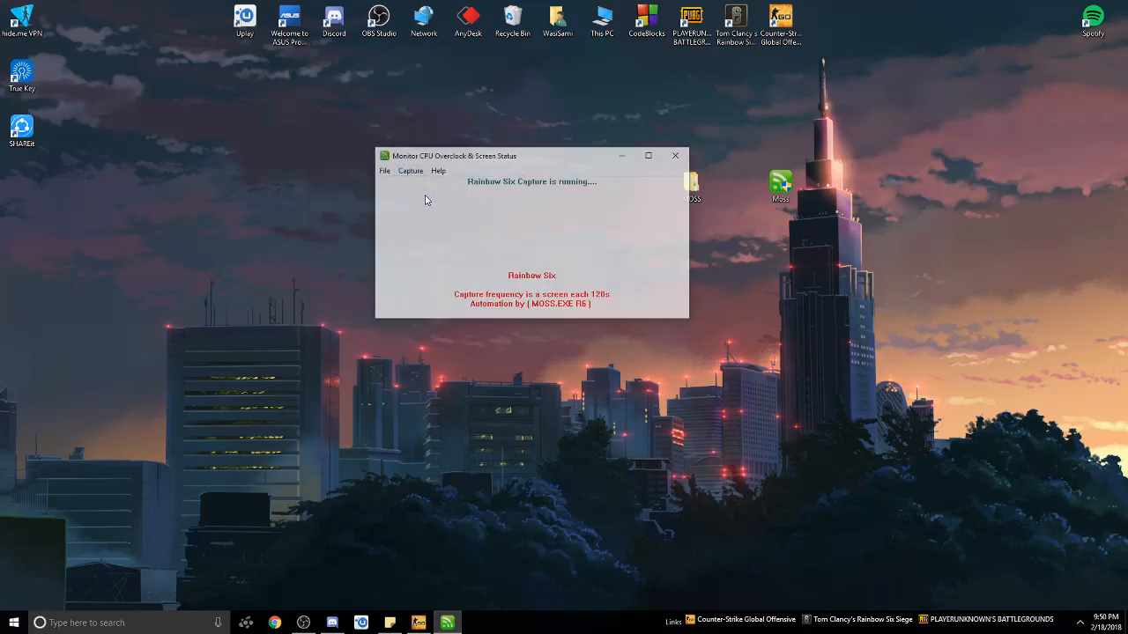
Stop the capture so the zip is saved, close MOSS and switch to Discord
{"action": "left_click", "coordinate": [675, 156]}
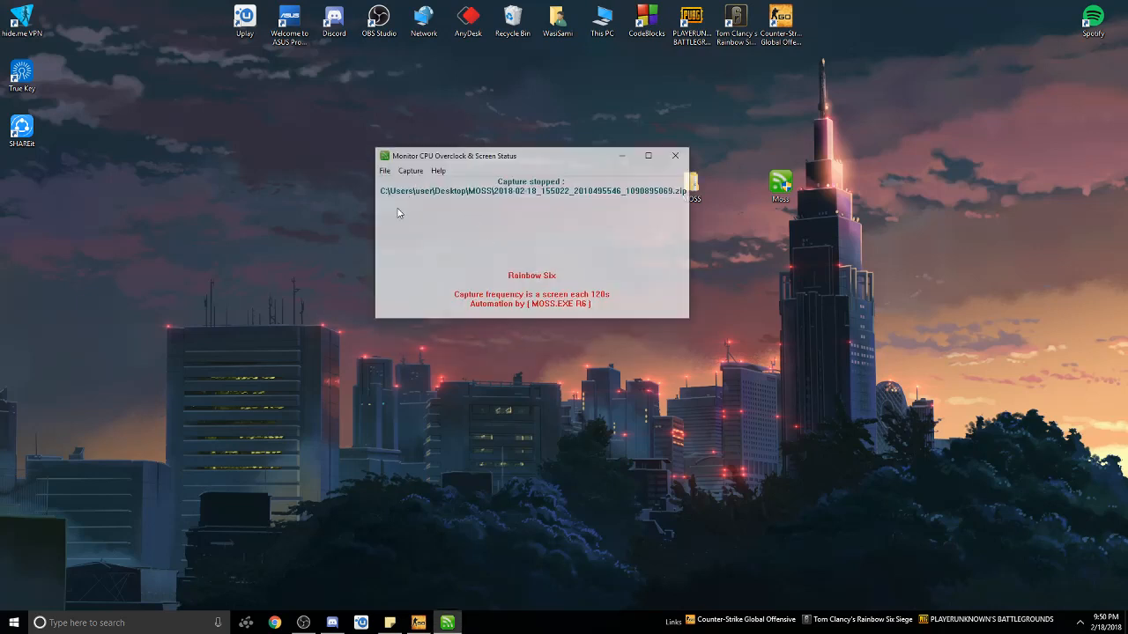
{"action": "left_click", "coordinate": [676, 156]}
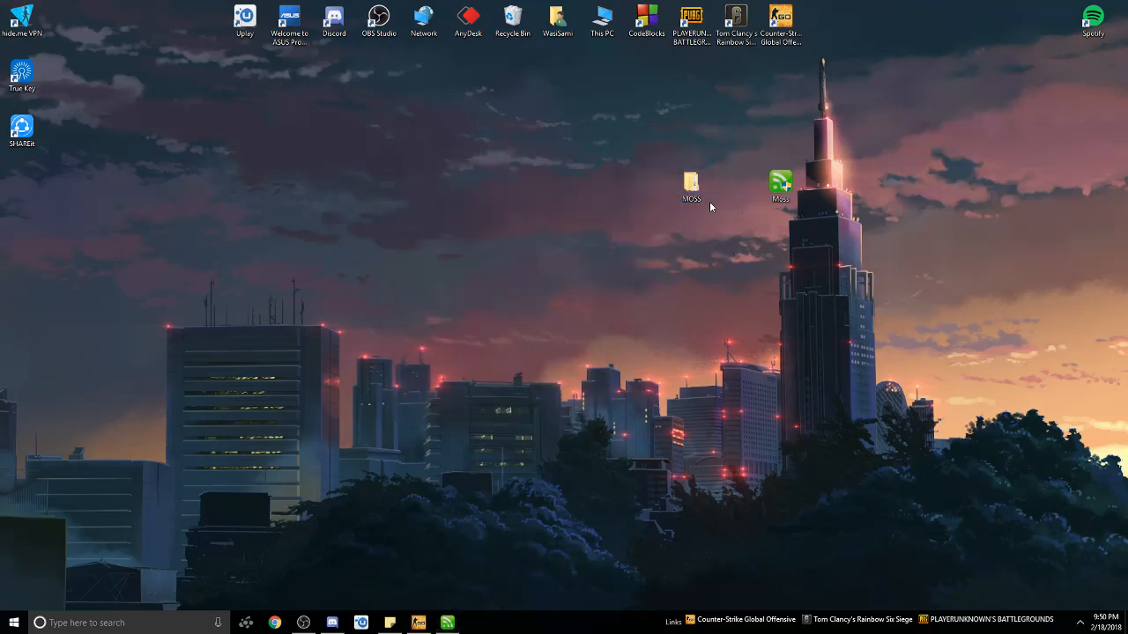
{"action": "mouse_move", "coordinate": [276, 539]}
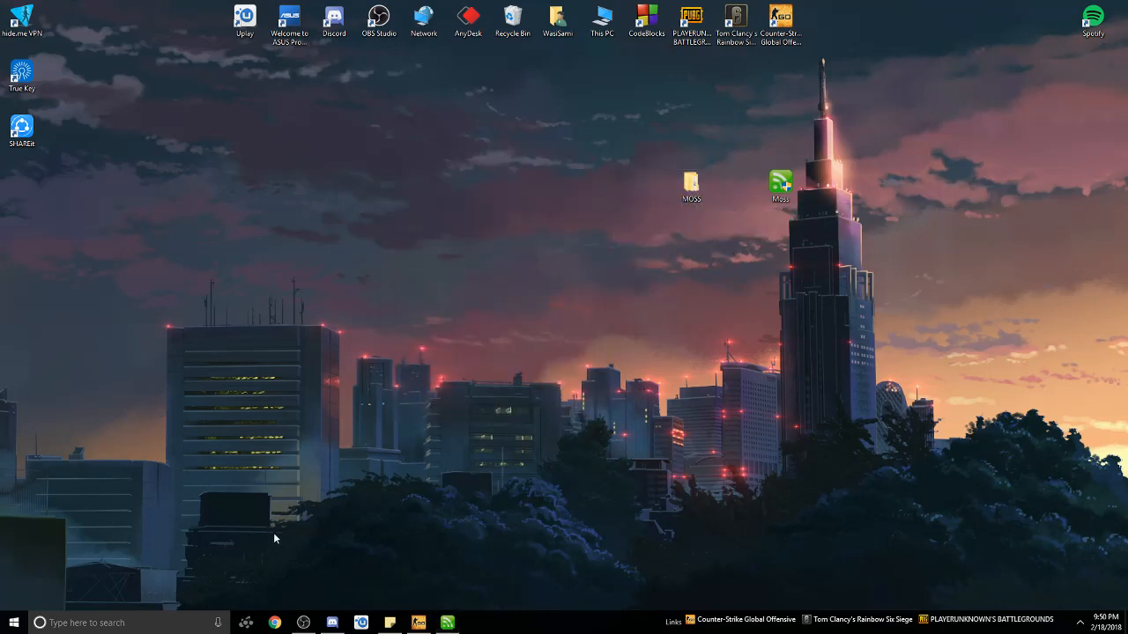
{"action": "left_click", "coordinate": [331, 623]}
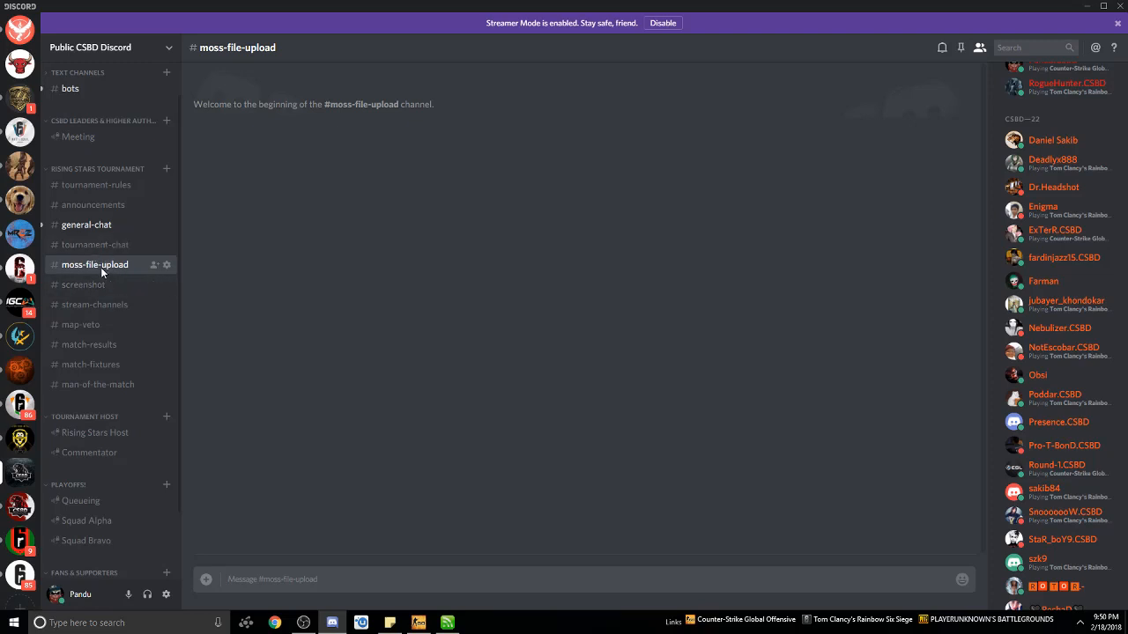
Attach the capture zip from Desktop\MOSS and upload it to #moss-file-upload
{"action": "left_click", "coordinate": [206, 579]}
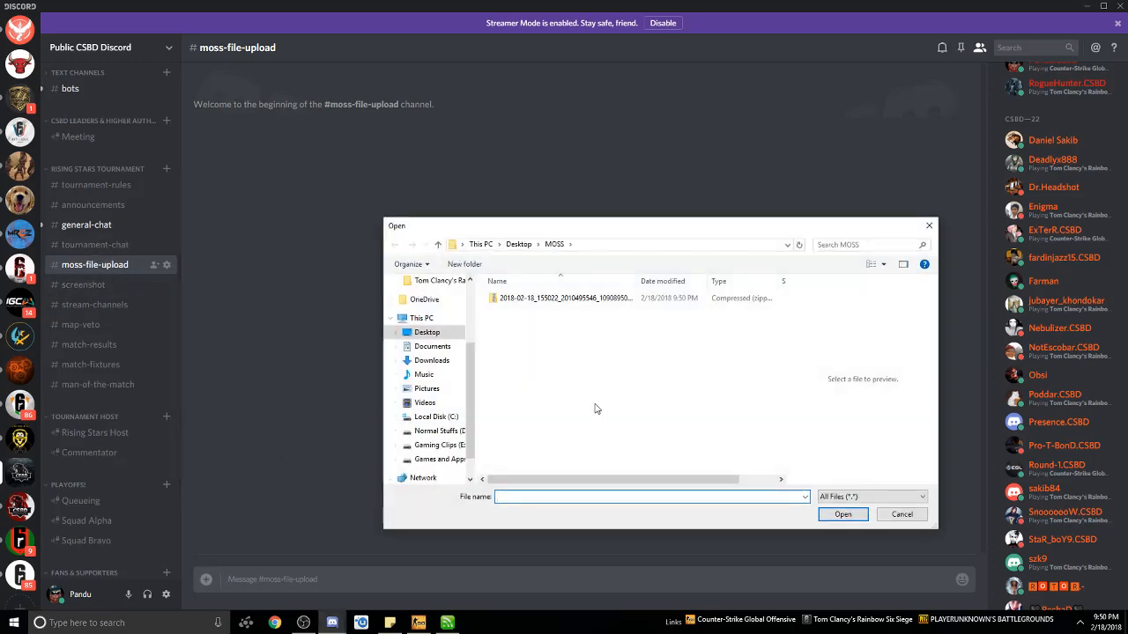
{"action": "left_click", "coordinate": [564, 298]}
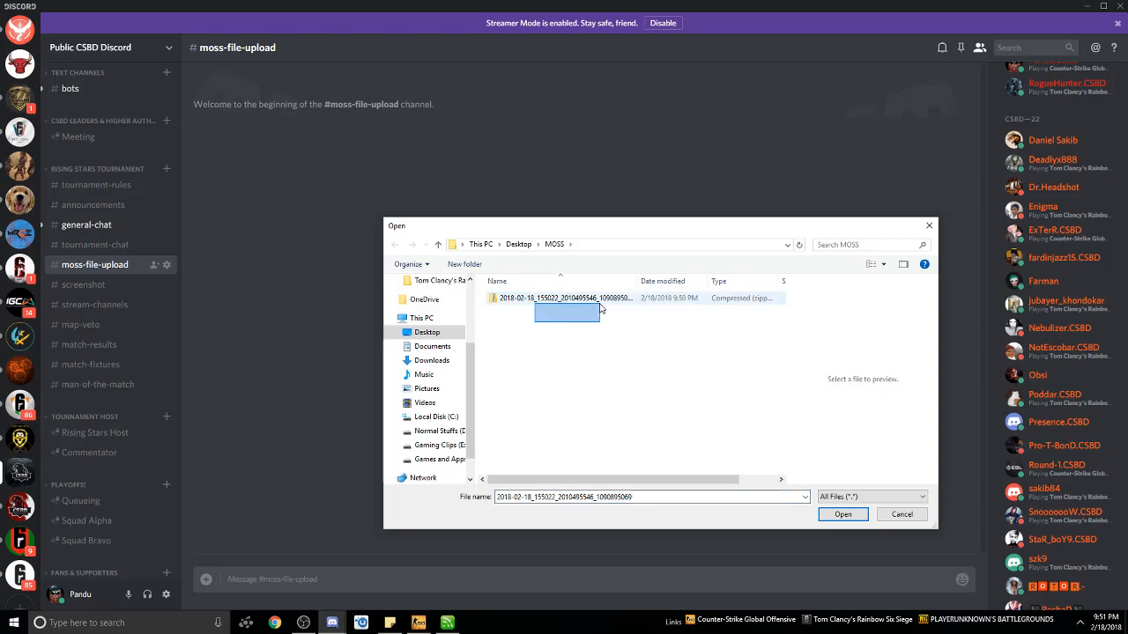
{"action": "left_click", "coordinate": [519, 244]}
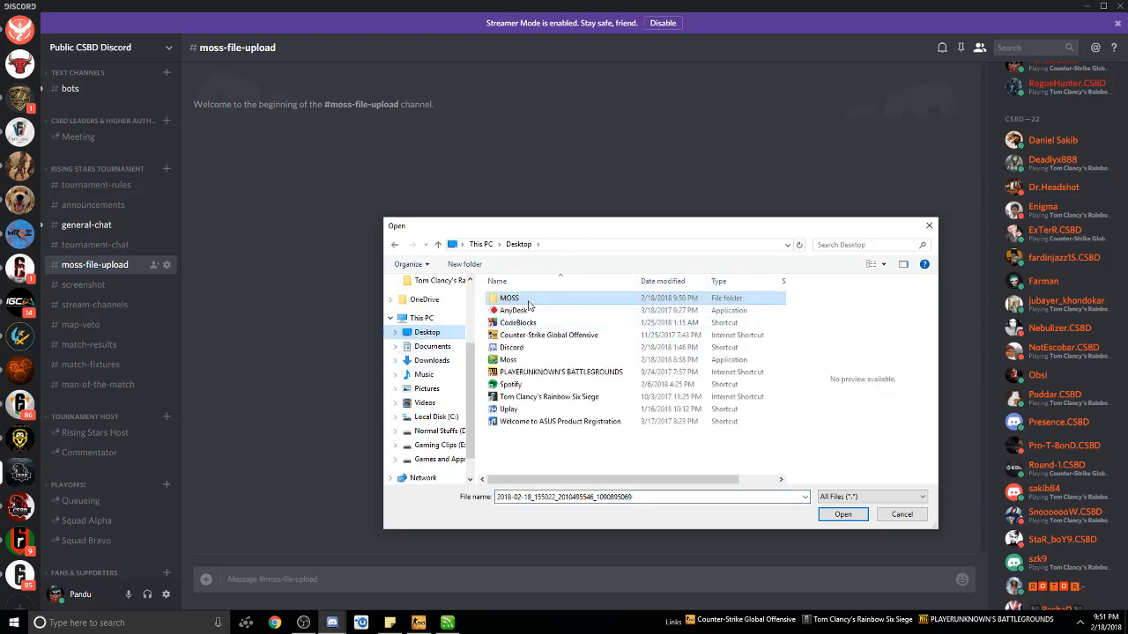
{"action": "double_click", "coordinate": [509, 298]}
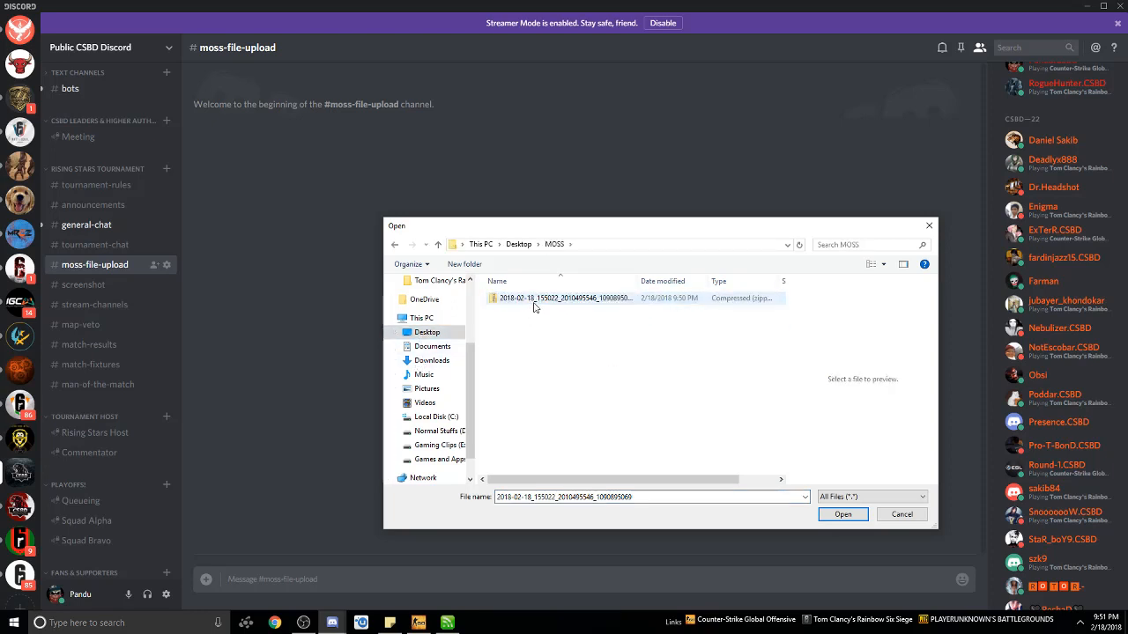
{"action": "left_click", "coordinate": [843, 513]}
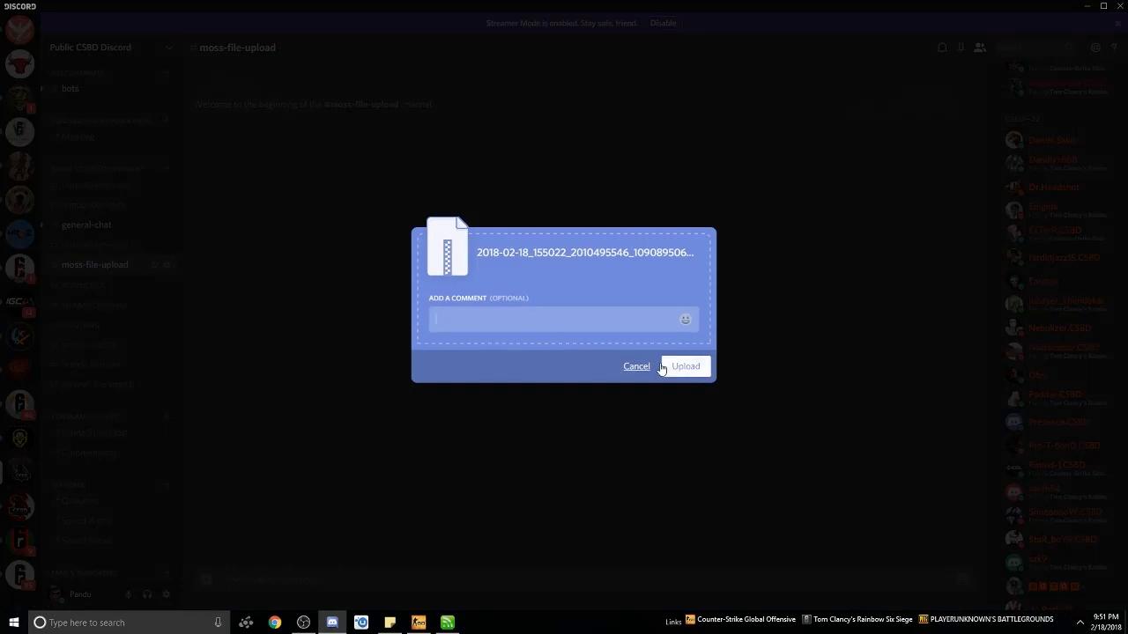
{"action": "left_click", "coordinate": [685, 366]}
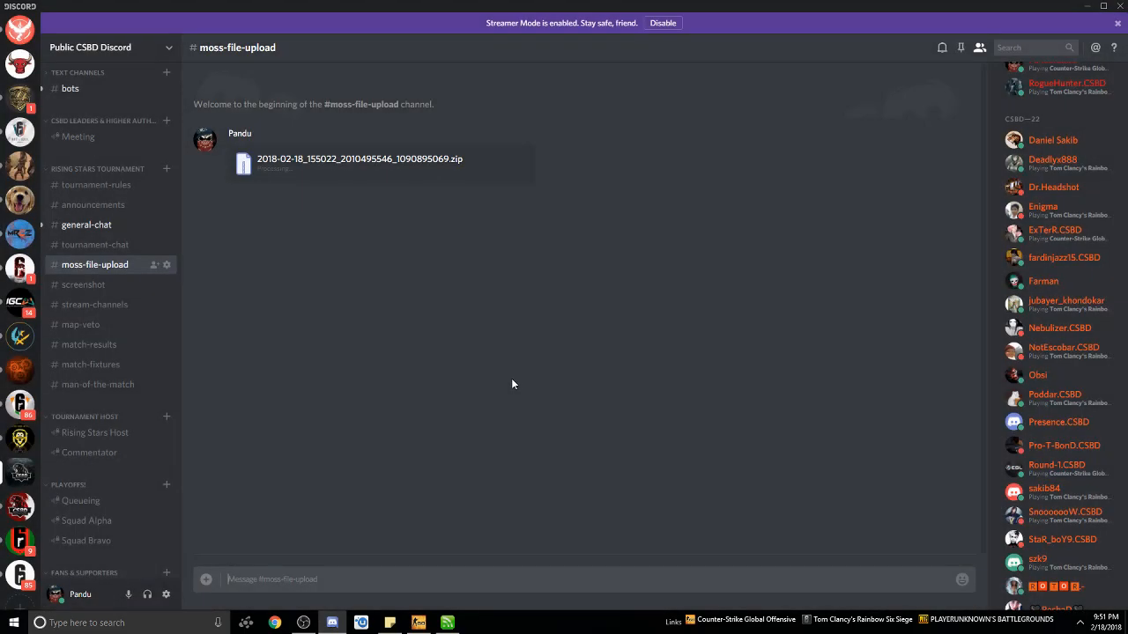